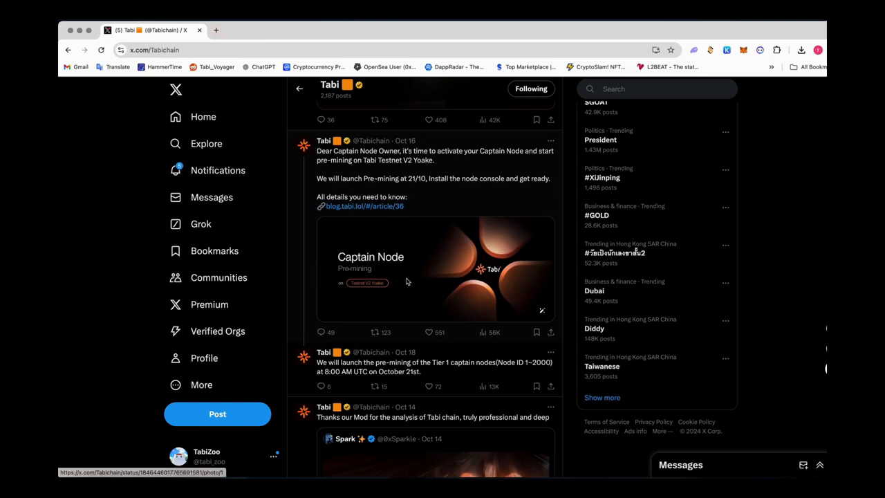
{"action": "mouse_move", "coordinate": [330, 208]}
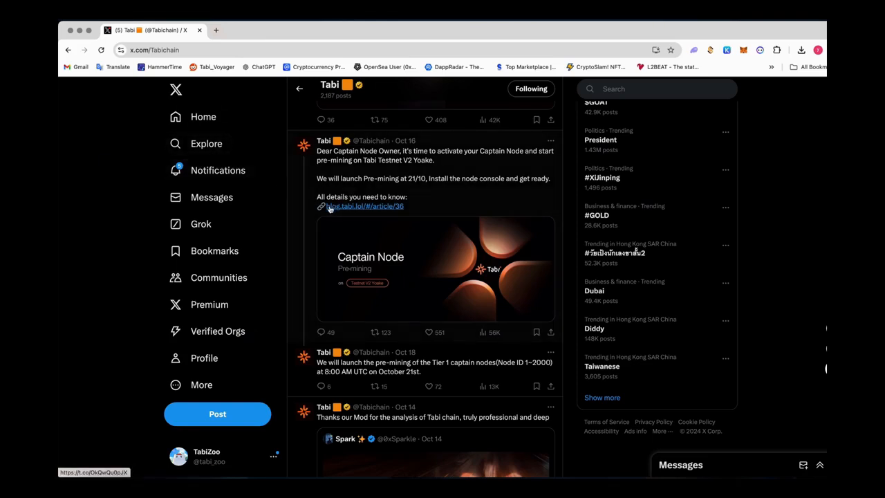
Open the Captain Node pre-mining tutorial from the Tabi post and reach its download section.
{"action": "left_click", "coordinate": [366, 206]}
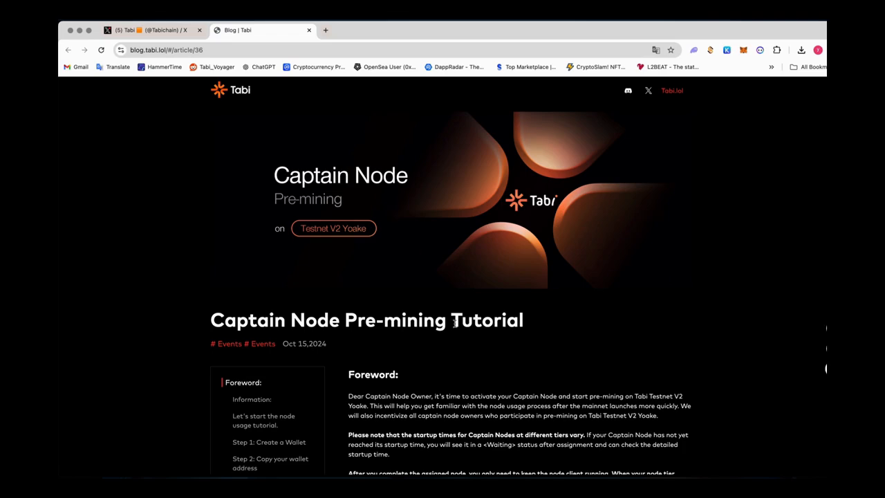
{"action": "scroll", "scroll_direction": "down", "scroll_amount": 3}
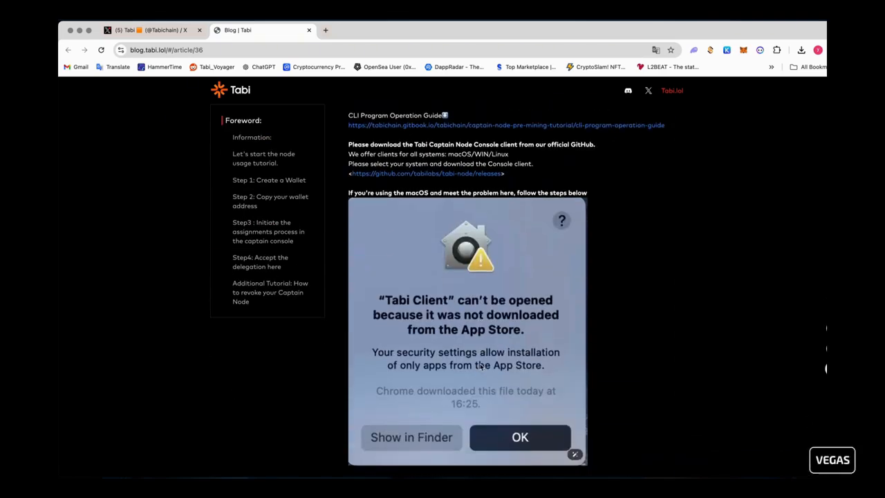
{"action": "mouse_move", "coordinate": [393, 177]}
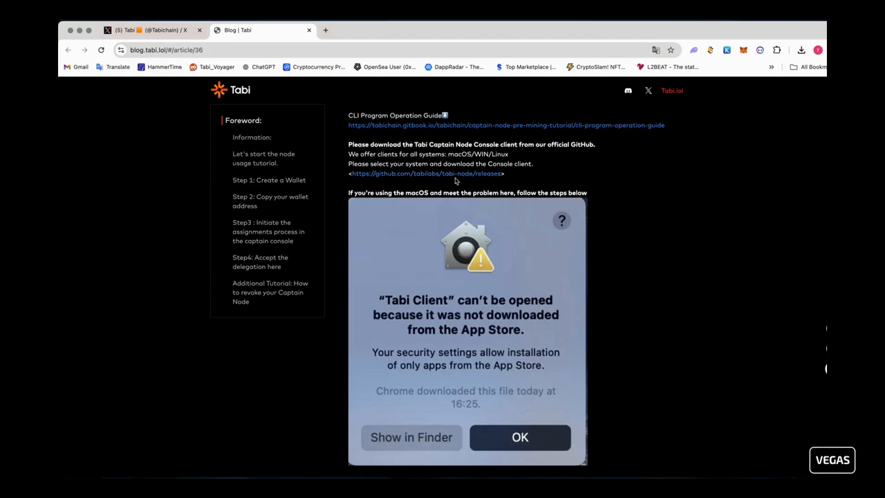
Download Tabi-Client-Mac-0.0.1-beta-installer.dmg from the tabi-node 0.0.1-beta GitHub release.
{"action": "left_click", "coordinate": [426, 173]}
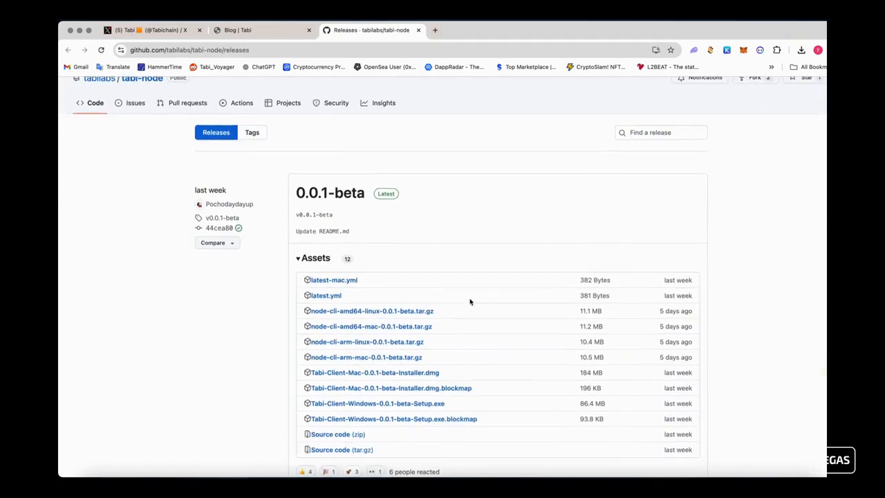
{"action": "scroll", "scroll_direction": "down", "scroll_amount": 3}
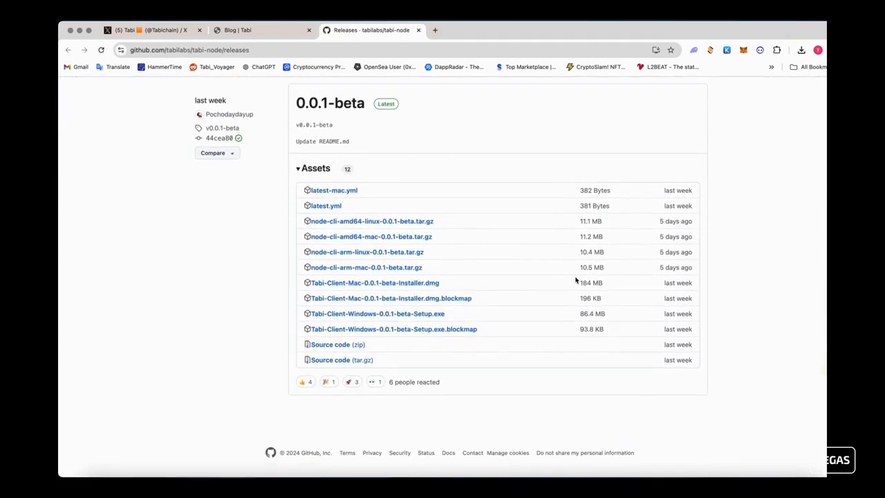
{"action": "mouse_move", "coordinate": [352, 285]}
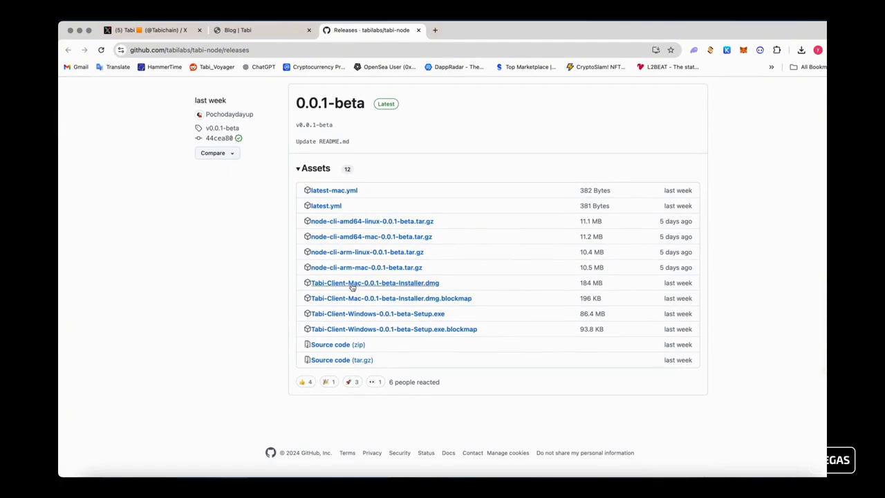
{"action": "left_click", "coordinate": [373, 282]}
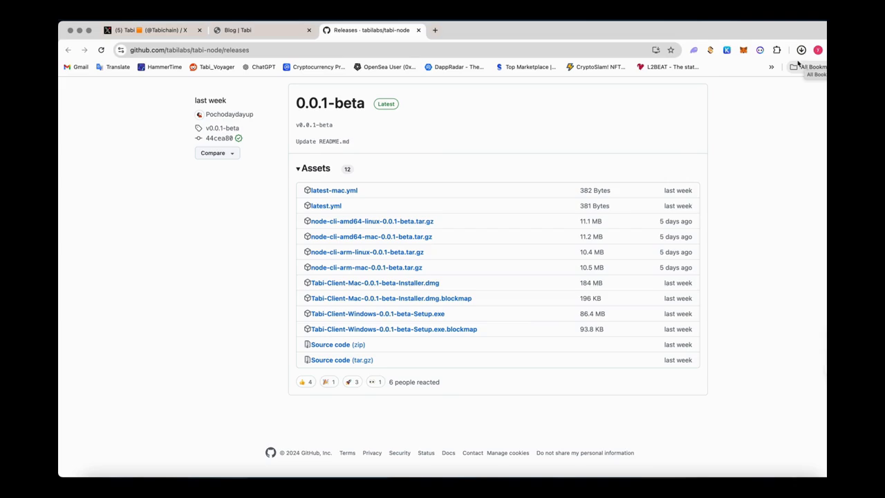
Install Tabi Client from the downloaded dmg into the Mac's Applications.
{"action": "left_click", "coordinate": [802, 50]}
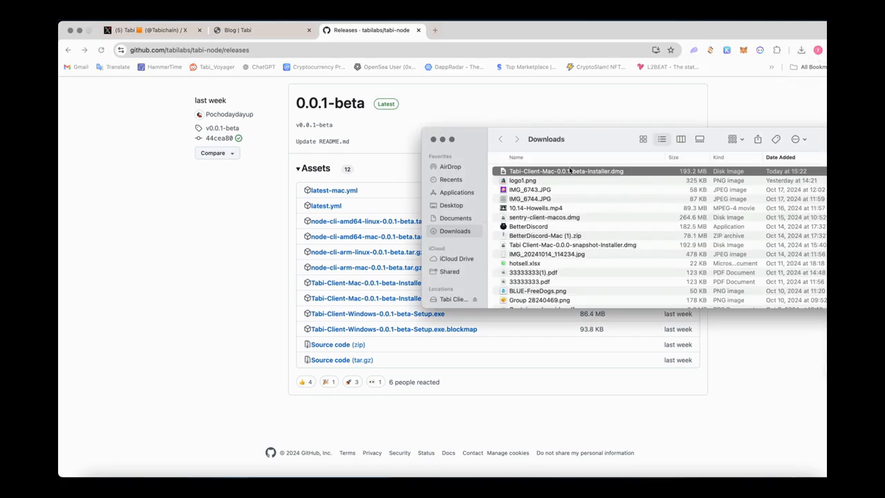
{"action": "double_click", "coordinate": [572, 171]}
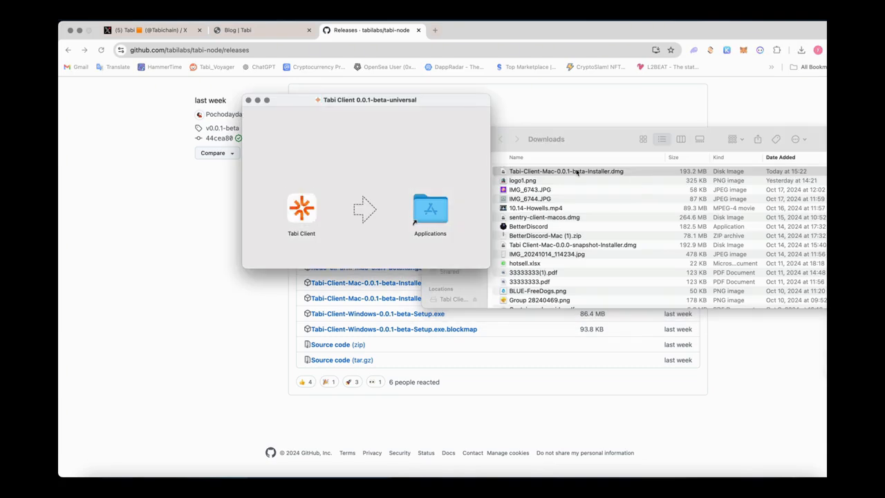
{"action": "left_click", "coordinate": [302, 207]}
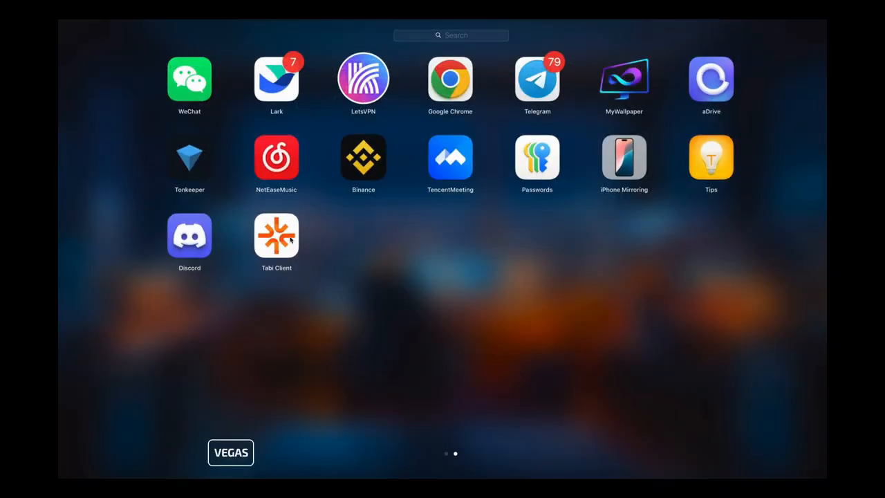
{"action": "mouse_move", "coordinate": [268, 269]}
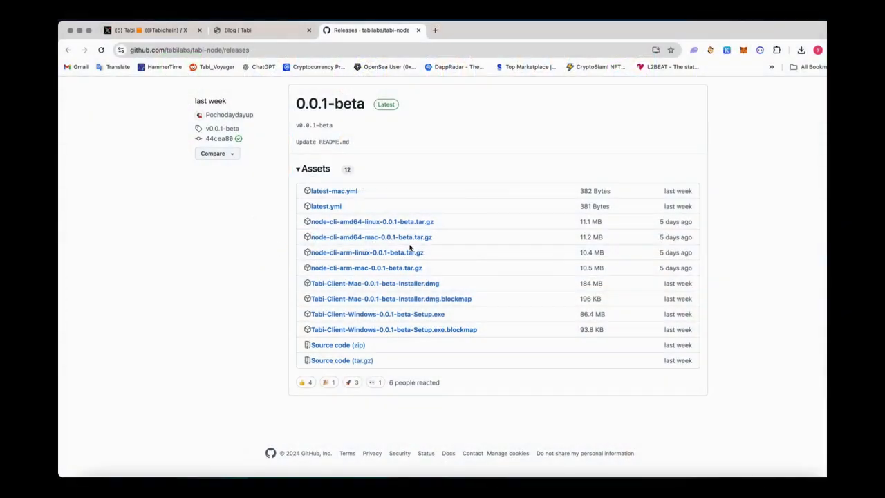
Launch Tabi Client, dismiss the blocked-app warning and go to Privacy & Security settings.
{"action": "left_click", "coordinate": [374, 282]}
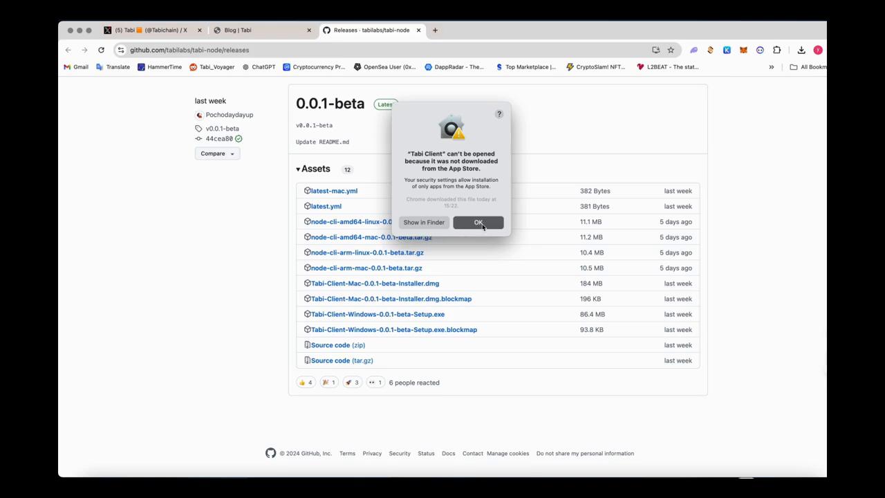
{"action": "left_click", "coordinate": [478, 221]}
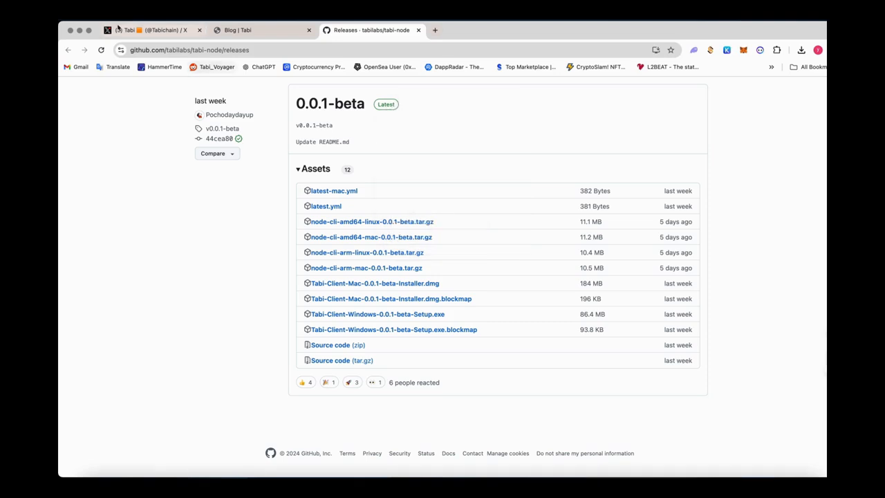
{"action": "left_click", "coordinate": [76, 29]}
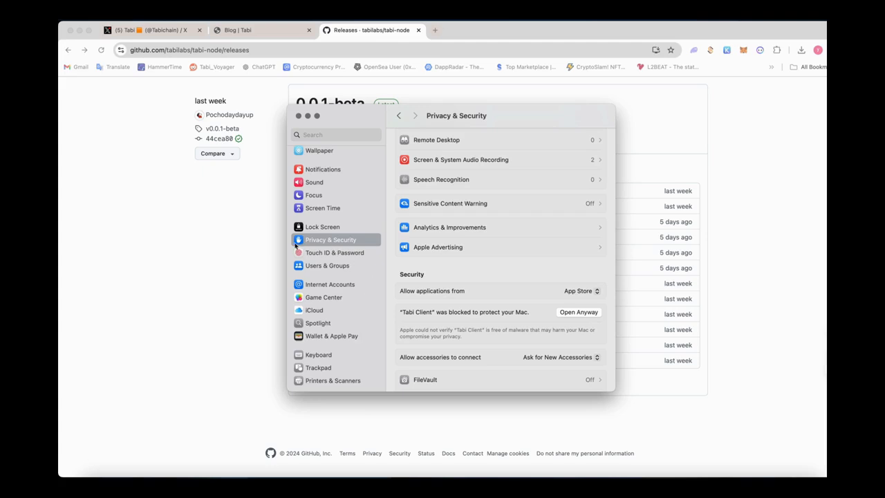
{"action": "mouse_move", "coordinate": [378, 256]}
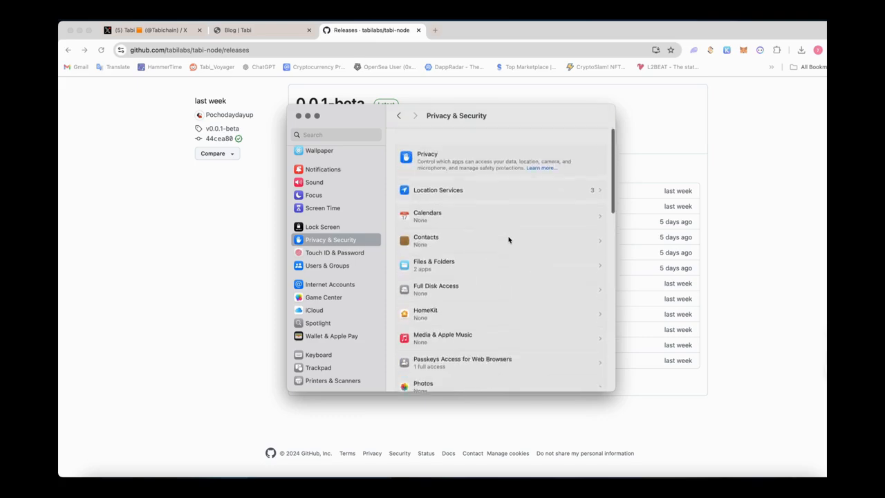
Allow the blocked Tabi Client to open anyway and confirm opening it.
{"action": "scroll", "scroll_direction": "down", "scroll_amount": 3}
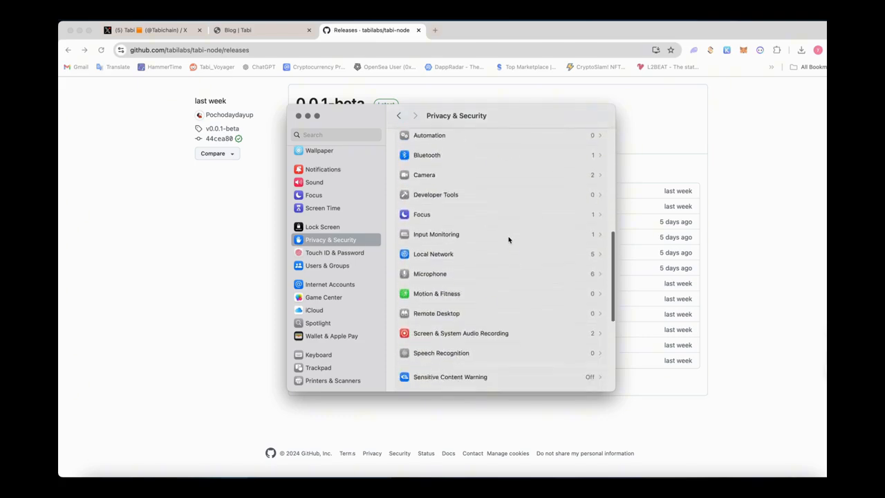
{"action": "scroll", "scroll_direction": "down", "scroll_amount": 3}
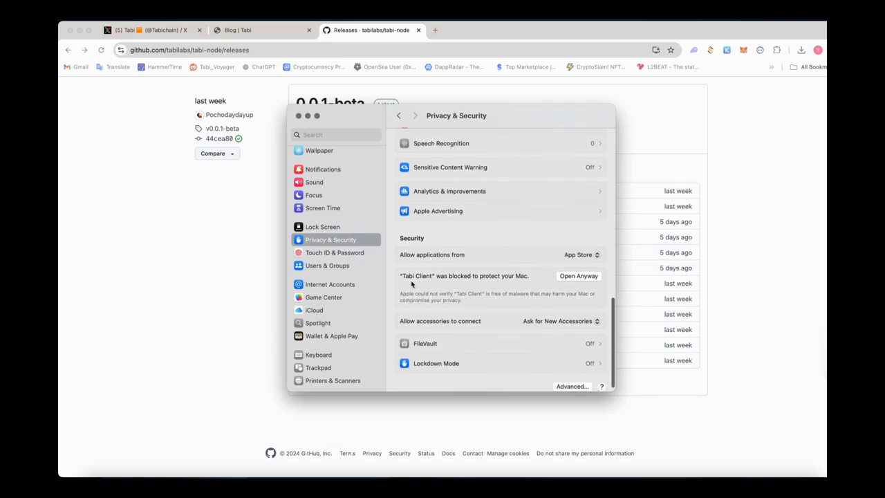
{"action": "mouse_move", "coordinate": [586, 282]}
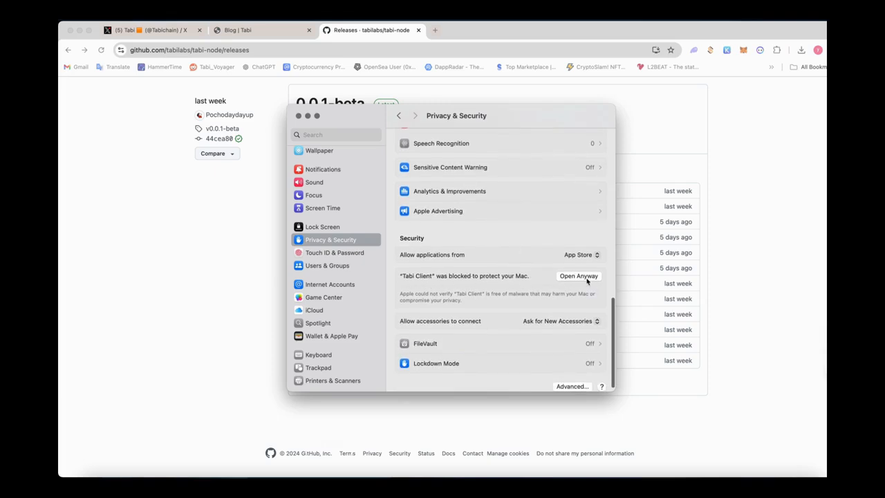
{"action": "left_click", "coordinate": [578, 277]}
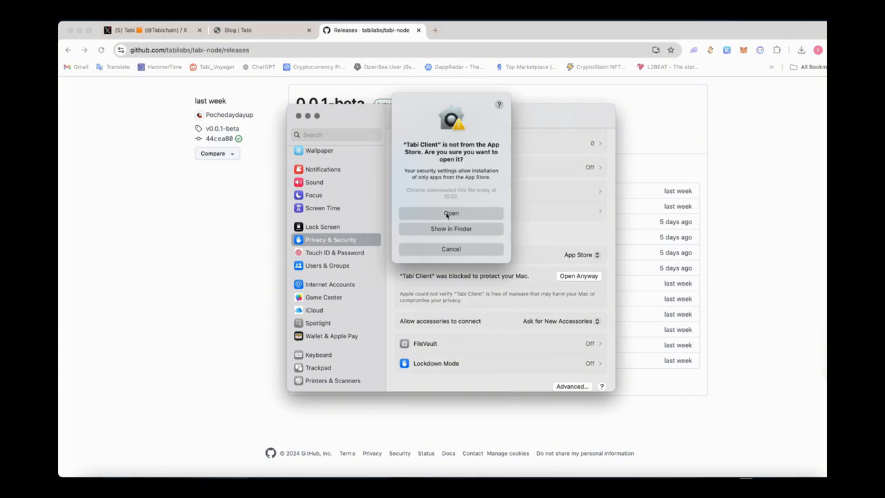
{"action": "left_click", "coordinate": [451, 249]}
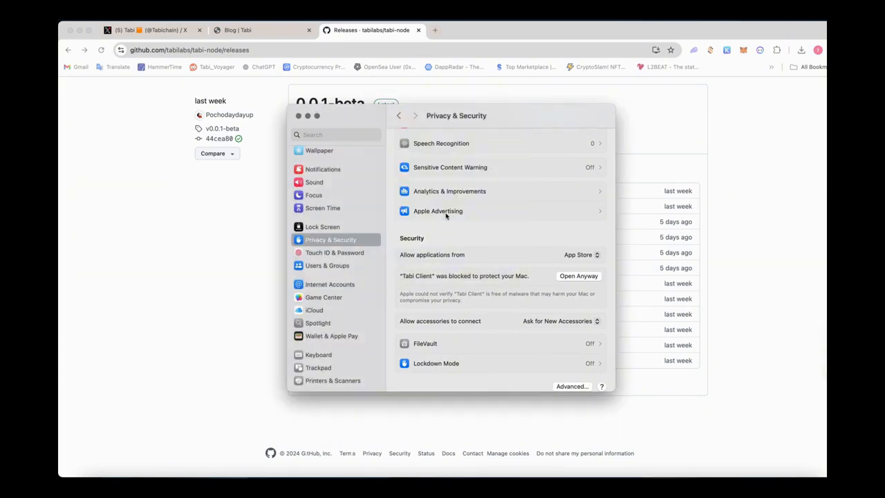
Create a new burner wallet in Tabi Client so its address is shown.
{"action": "left_click", "coordinate": [577, 277]}
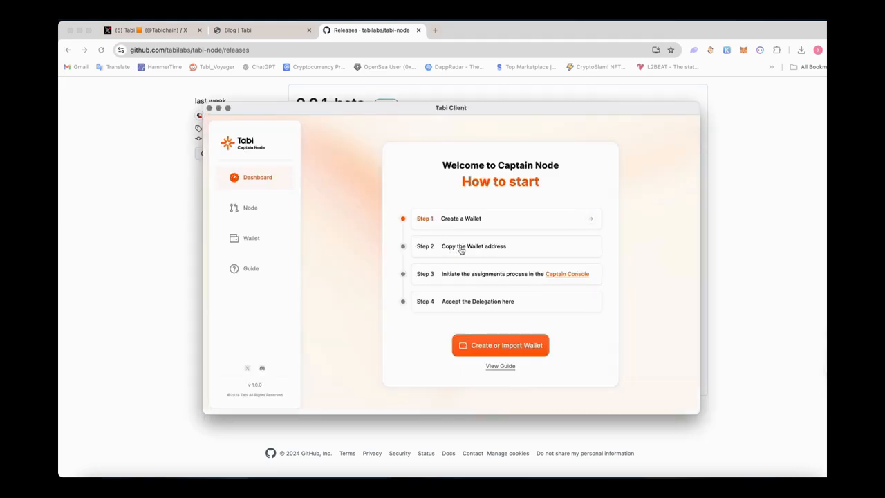
{"action": "mouse_move", "coordinate": [447, 330]}
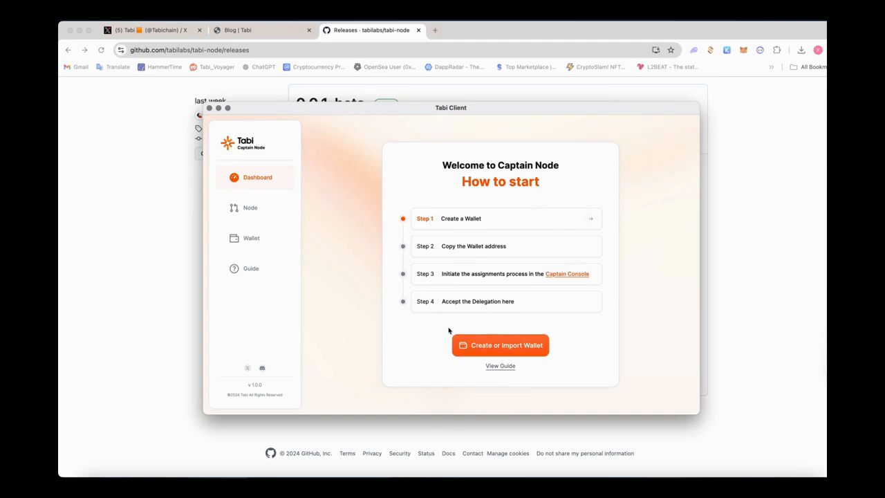
{"action": "mouse_move", "coordinate": [525, 336]}
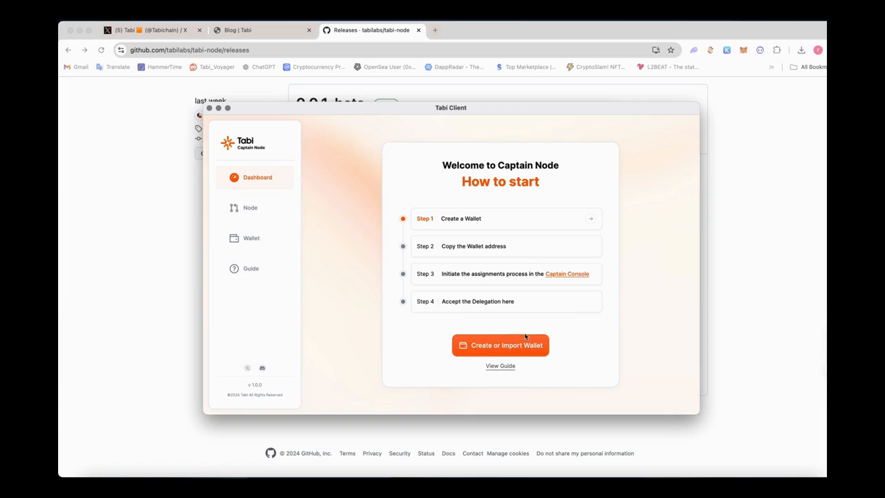
{"action": "left_click", "coordinate": [500, 346]}
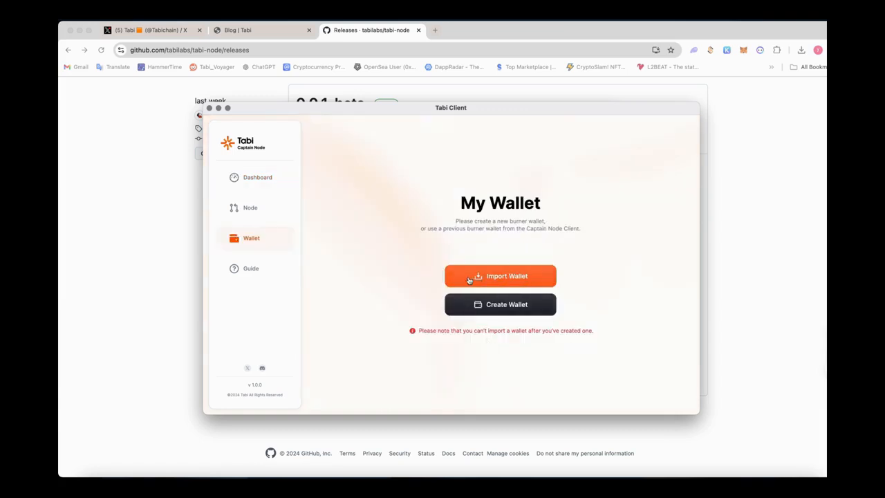
{"action": "mouse_move", "coordinate": [519, 315]}
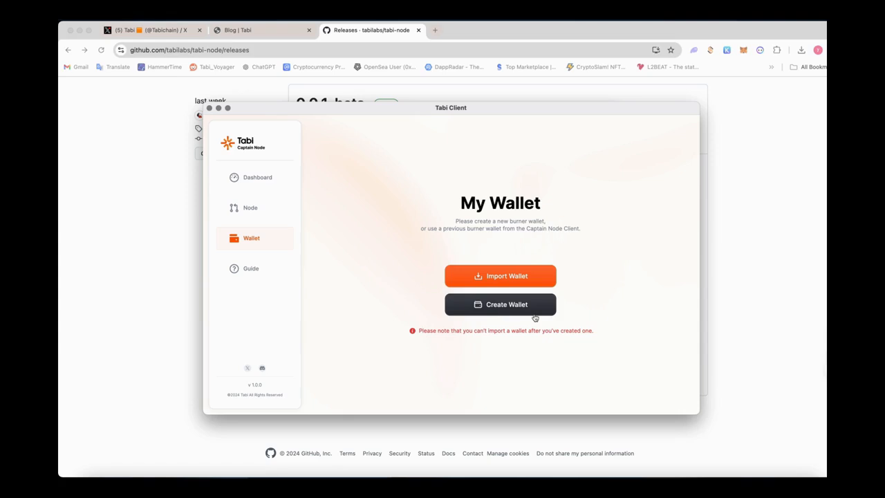
{"action": "left_click", "coordinate": [501, 304]}
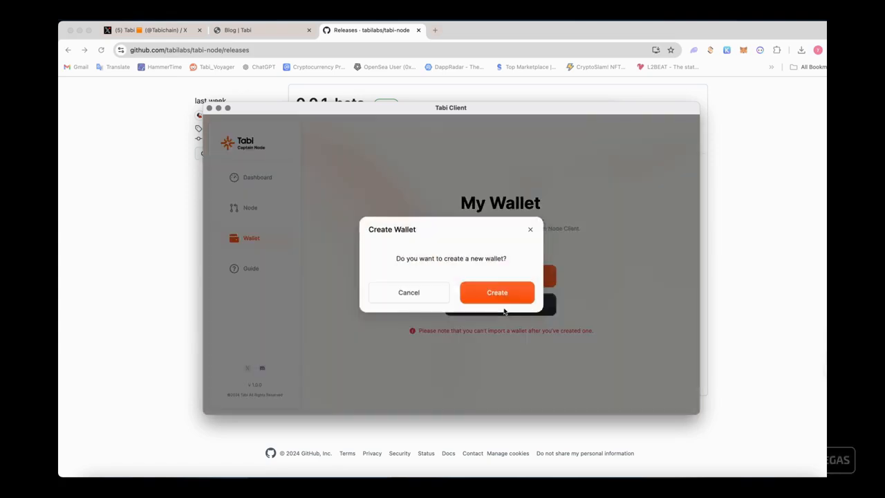
{"action": "mouse_move", "coordinate": [499, 271]}
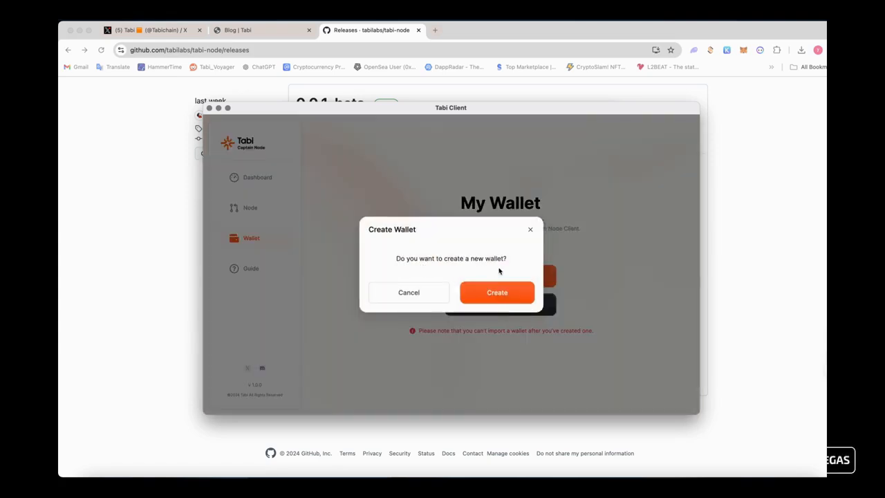
{"action": "left_click", "coordinate": [498, 291]}
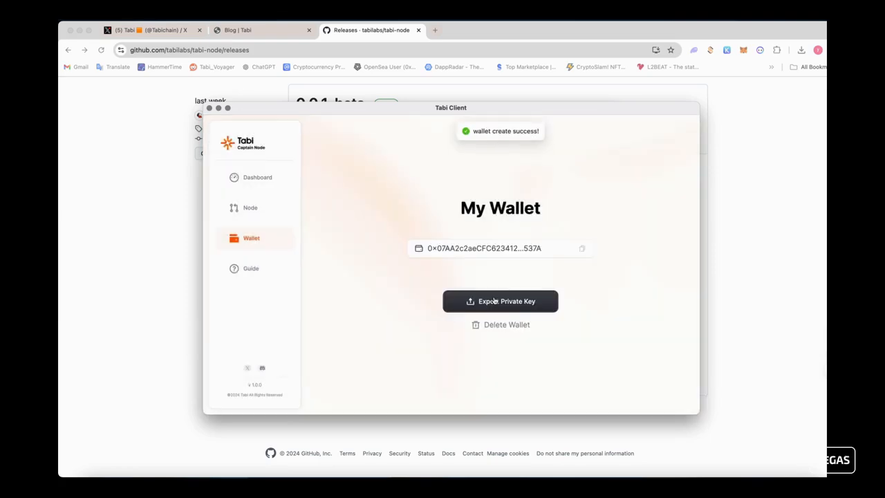
{"action": "mouse_move", "coordinate": [531, 304]}
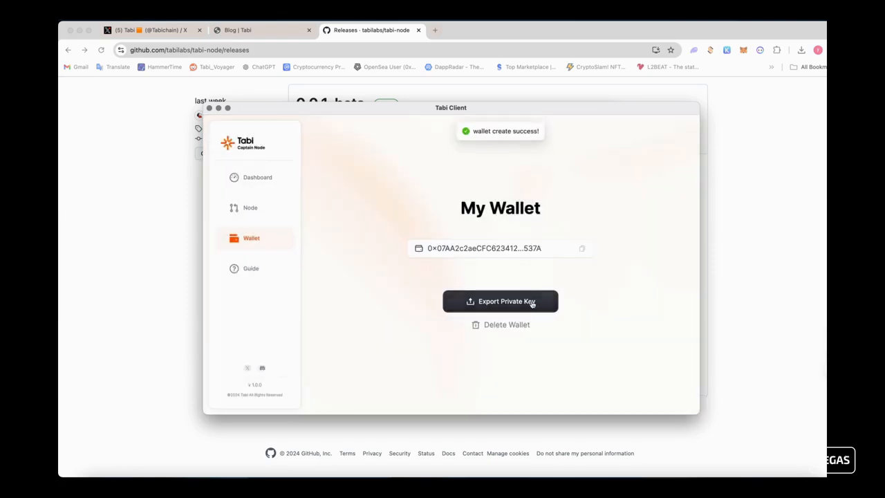
Export the wallet's private key and copy it for safekeeping.
{"action": "left_click", "coordinate": [501, 301]}
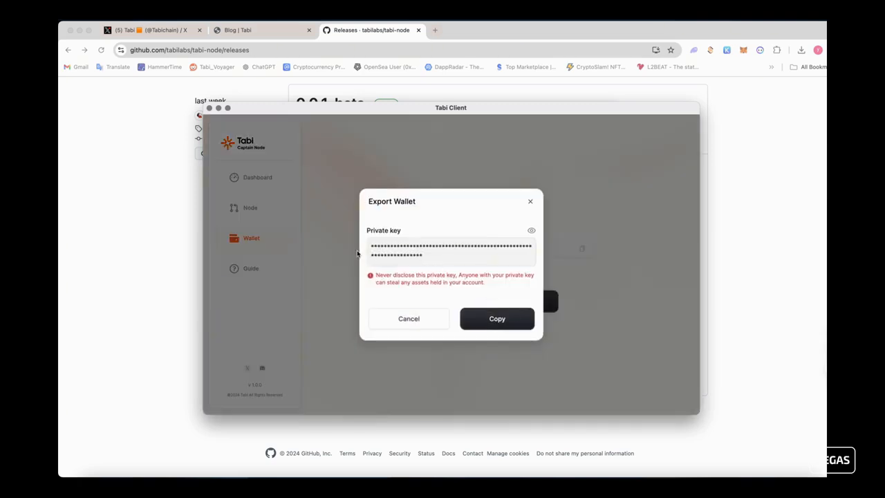
{"action": "mouse_move", "coordinate": [454, 274]}
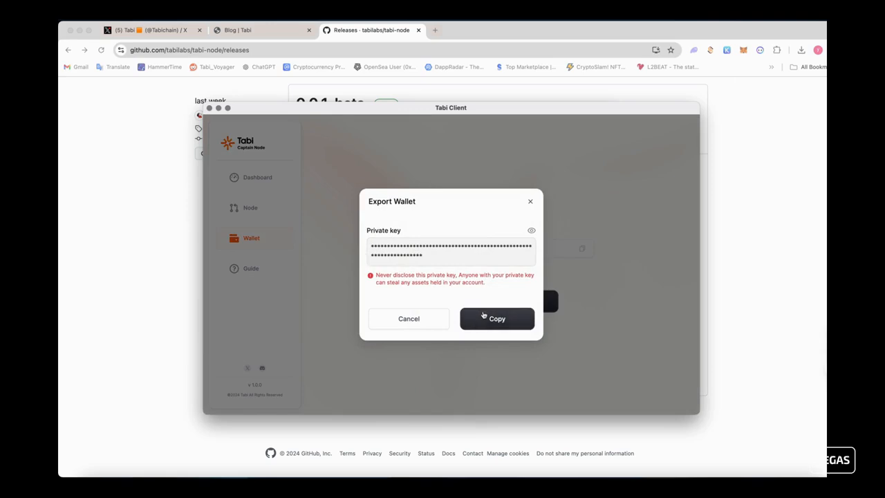
{"action": "left_click", "coordinate": [497, 318]}
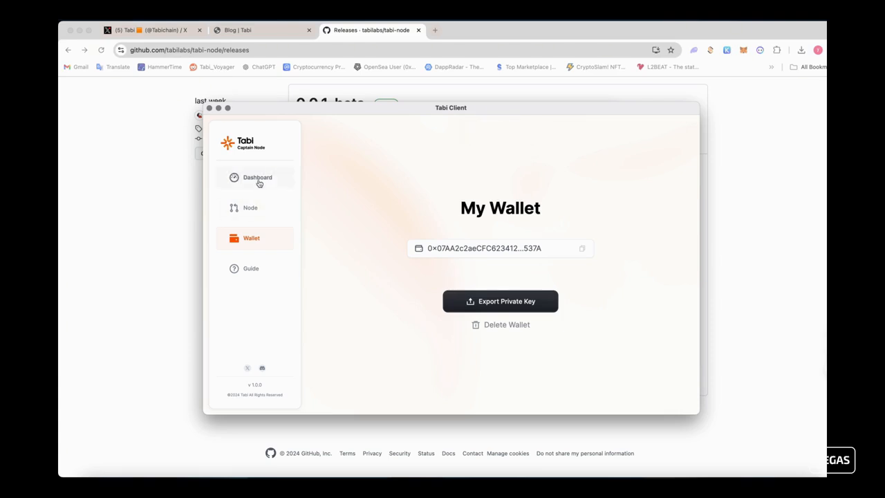
Open the Captain Console from the client's Dashboard and choose MetaMask to connect.
{"action": "left_click", "coordinate": [257, 176]}
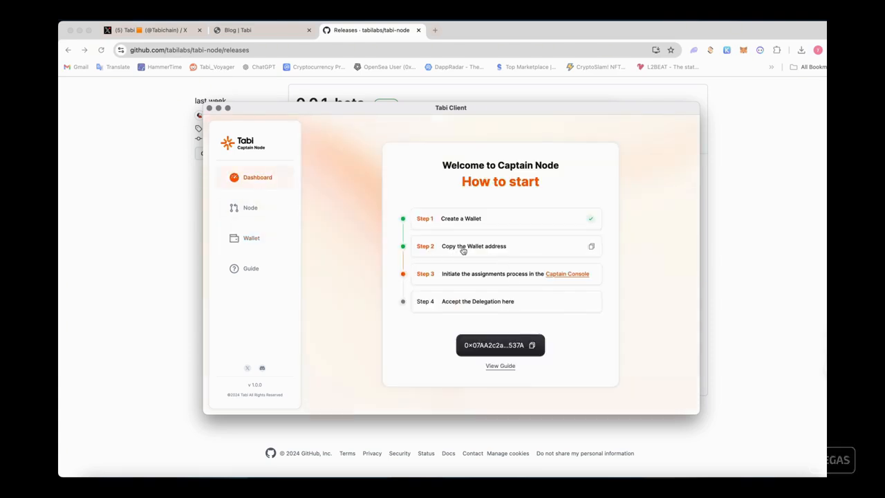
{"action": "mouse_move", "coordinate": [536, 279]}
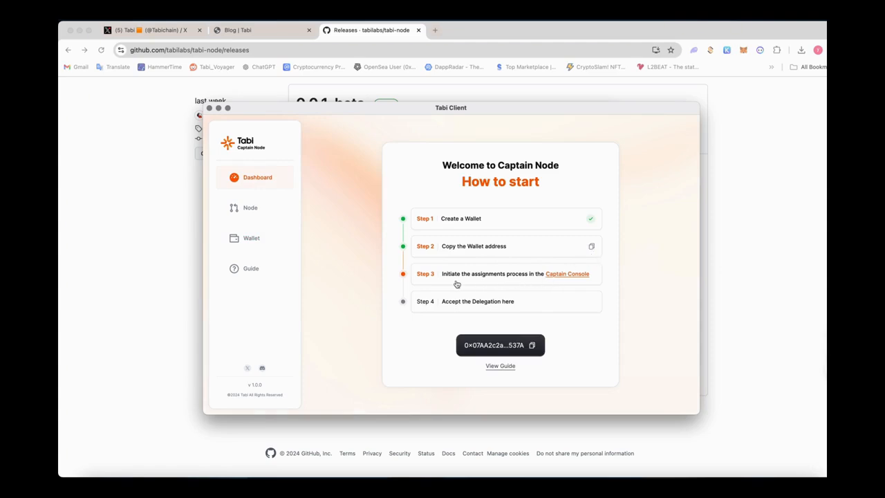
{"action": "mouse_move", "coordinate": [570, 279]}
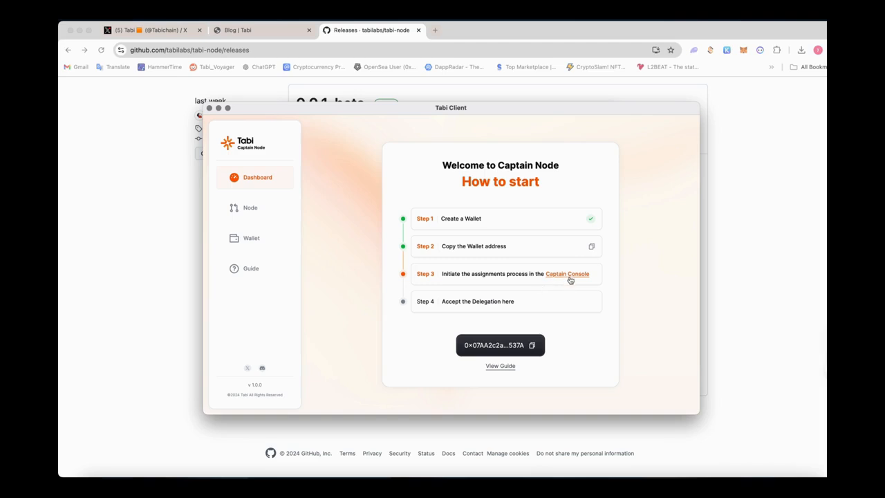
{"action": "left_click", "coordinate": [566, 274]}
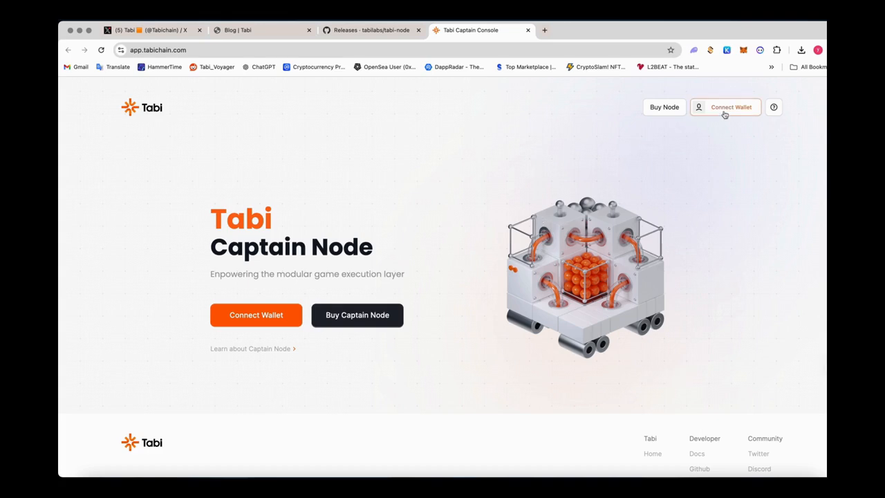
{"action": "mouse_move", "coordinate": [724, 119]}
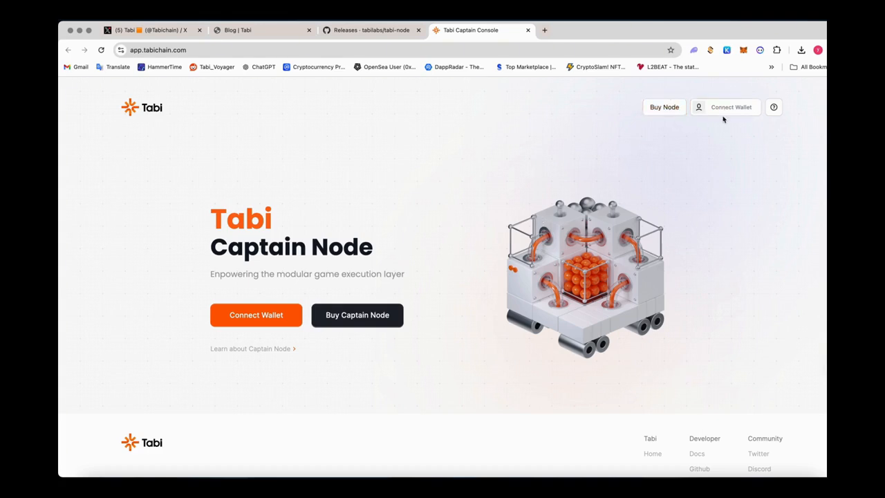
{"action": "mouse_move", "coordinate": [357, 289]}
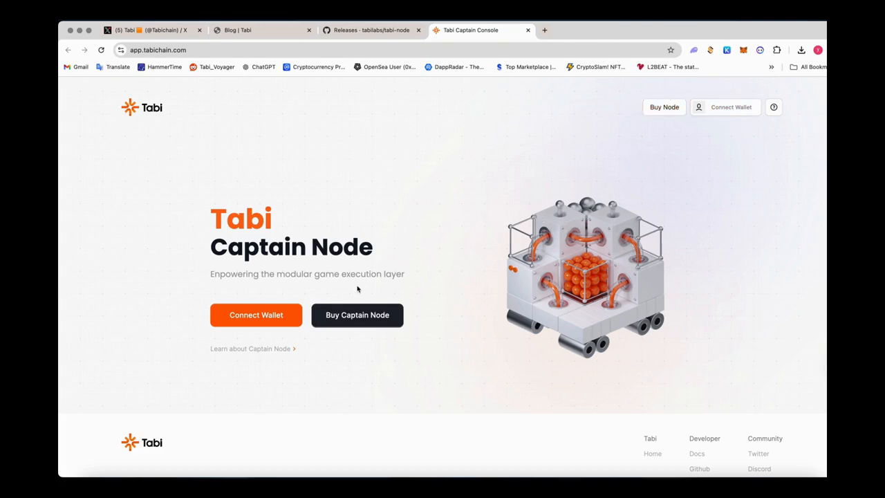
{"action": "left_click", "coordinate": [256, 315]}
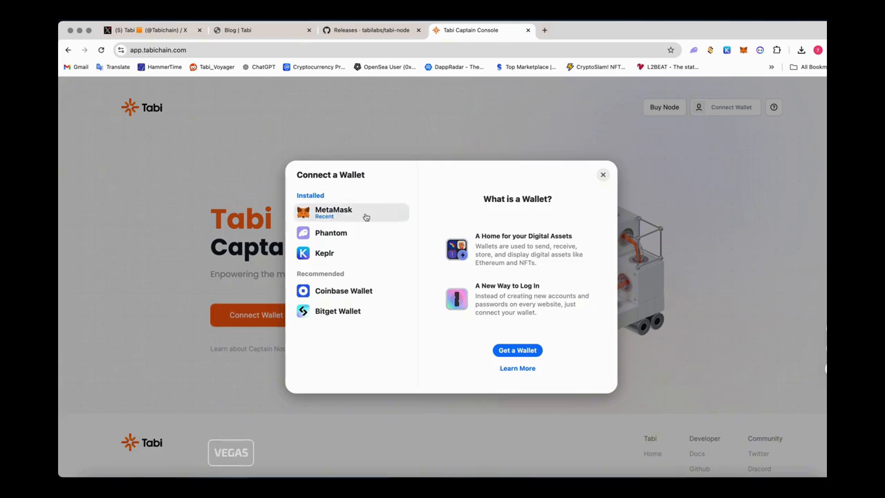
{"action": "left_click", "coordinate": [351, 213]}
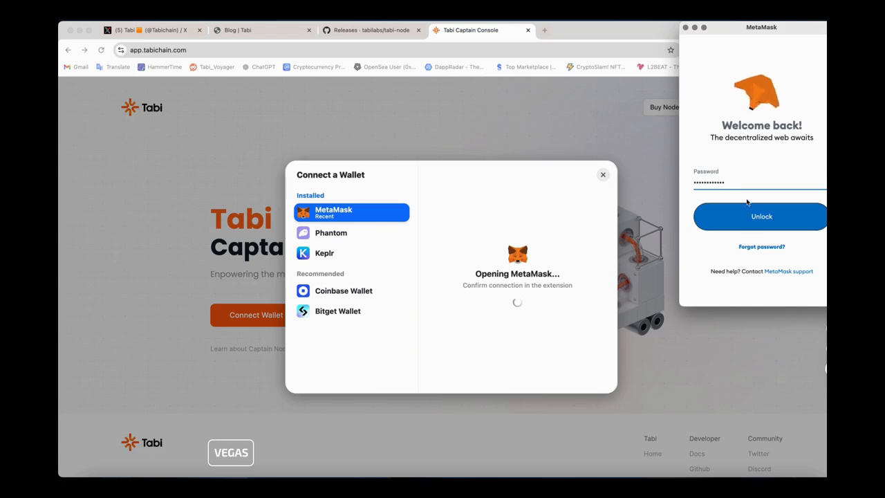
Unlock MetaMask, grant the site account access and sign the verification message.
{"action": "left_click", "coordinate": [760, 215]}
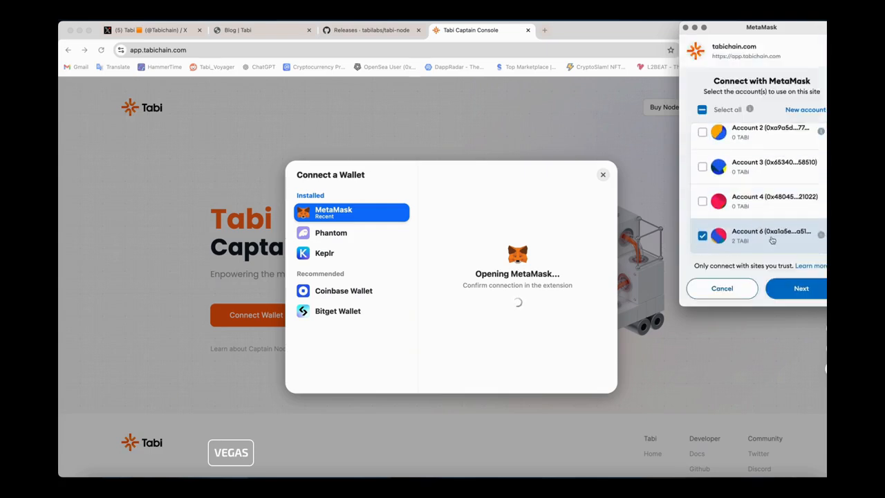
{"action": "left_click", "coordinate": [802, 289]}
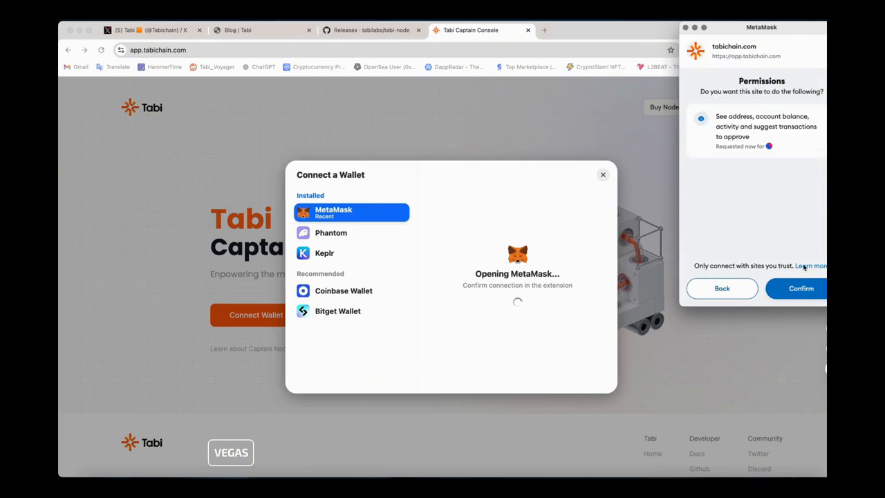
{"action": "left_click", "coordinate": [806, 287]}
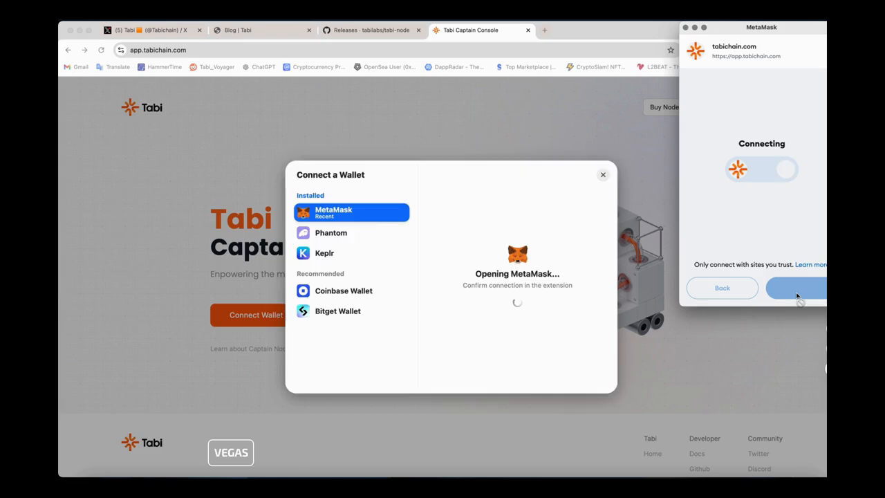
{"action": "left_click", "coordinate": [804, 287]}
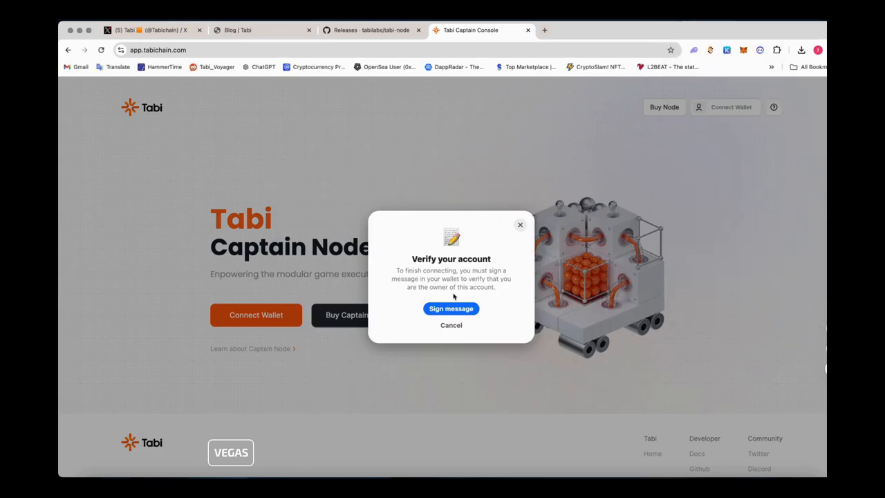
{"action": "left_click", "coordinate": [450, 308]}
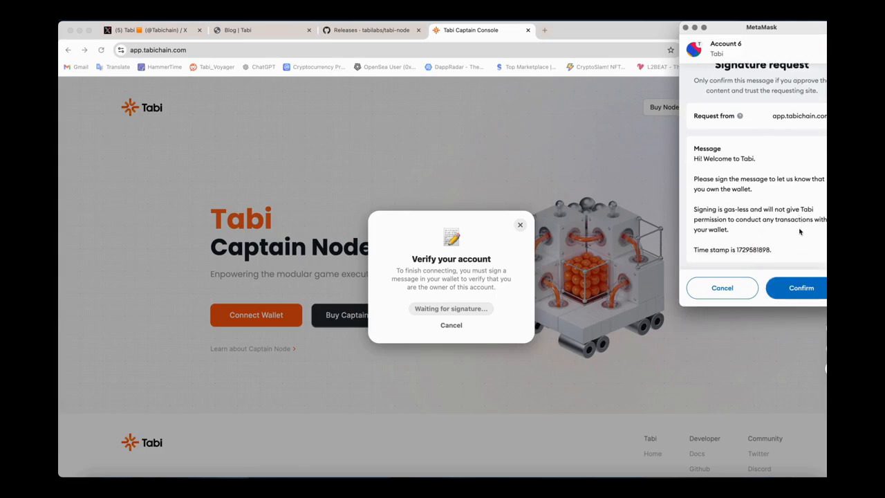
{"action": "left_click", "coordinate": [800, 288]}
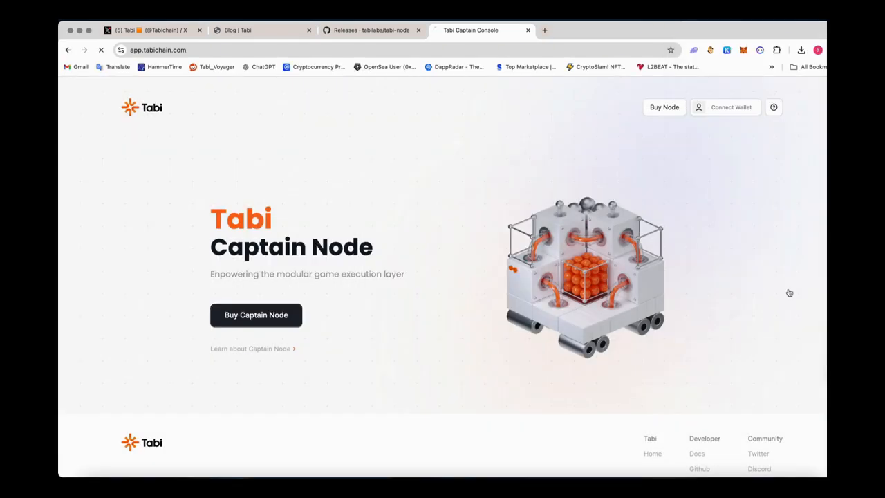
View the console's node list showing #1912 and #3909 offline, #3909 unassigned.
{"action": "left_click", "coordinate": [725, 108]}
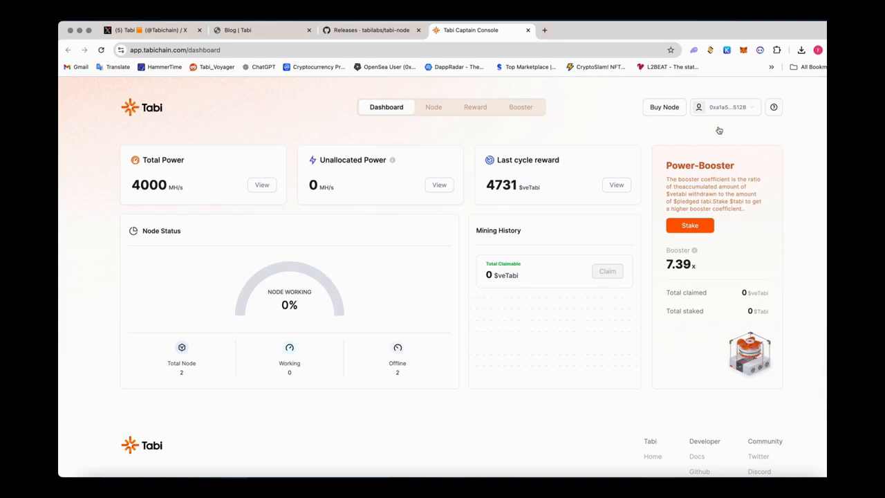
{"action": "mouse_move", "coordinate": [478, 252]}
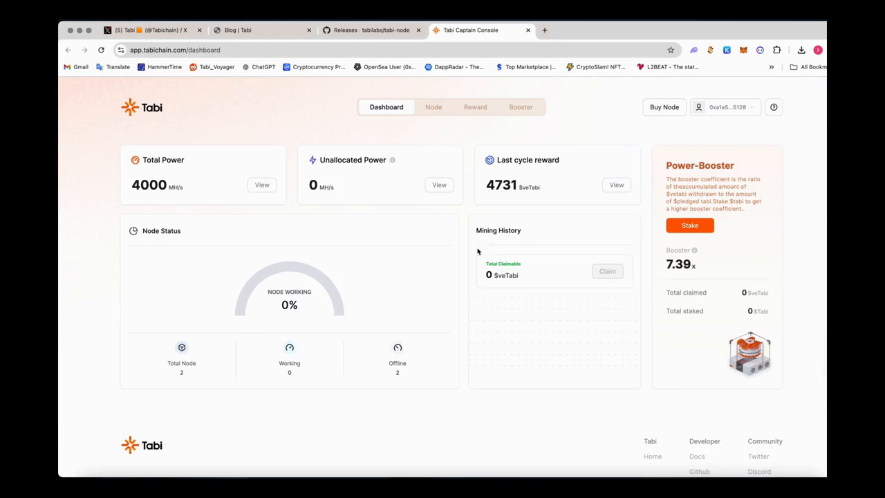
{"action": "mouse_move", "coordinate": [453, 296]}
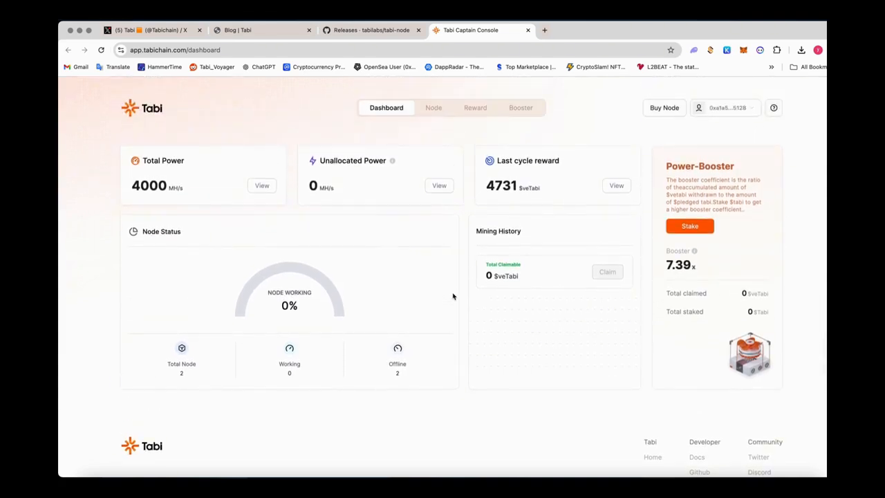
{"action": "left_click", "coordinate": [435, 108]}
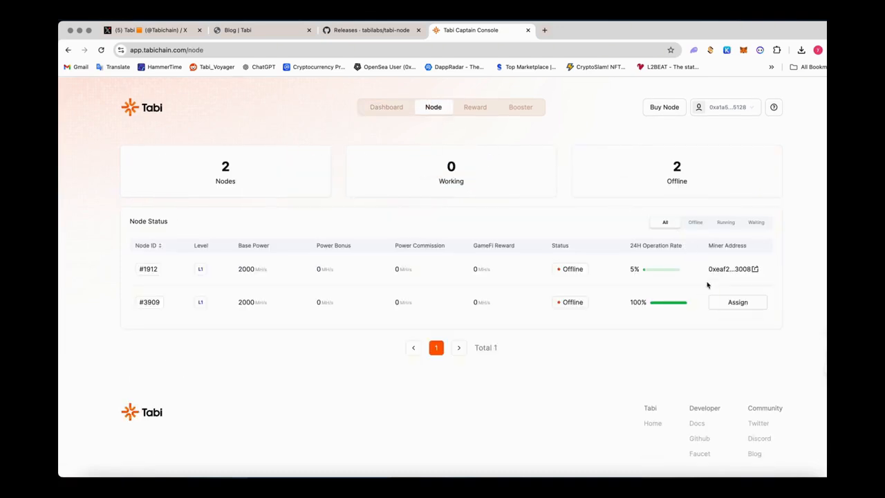
{"action": "mouse_move", "coordinate": [752, 286]}
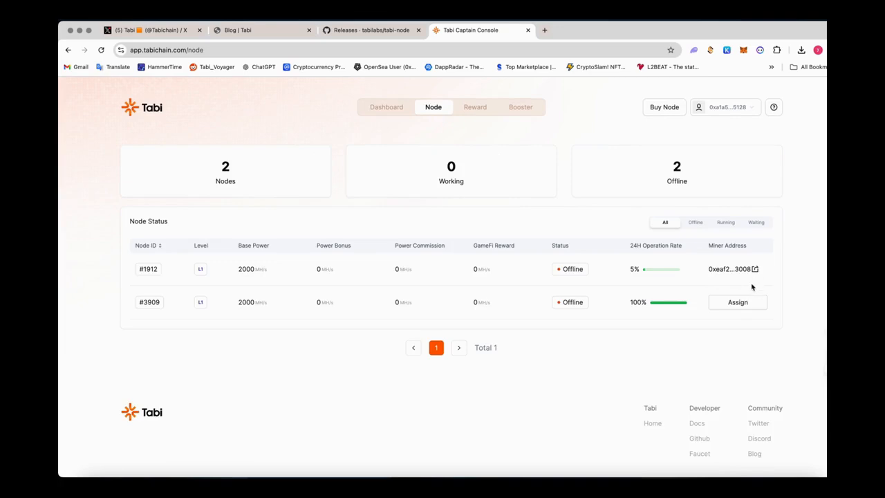
{"action": "mouse_move", "coordinate": [737, 301]}
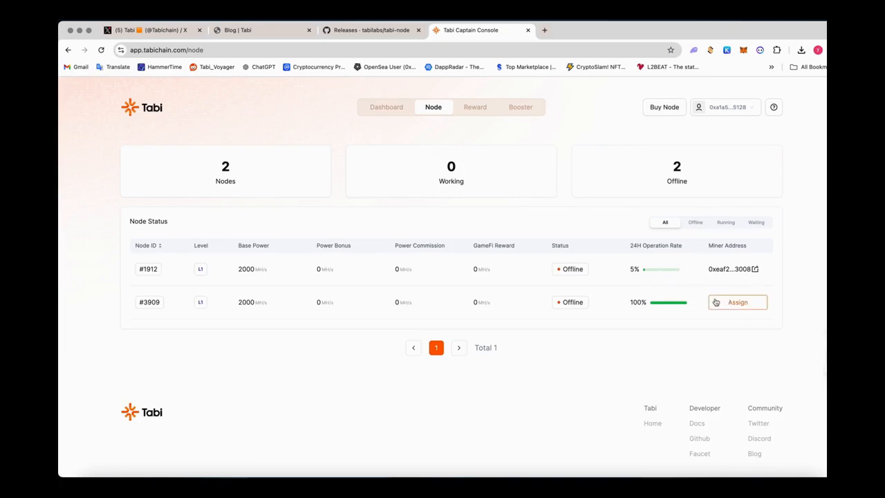
Start assigning node #3909 and copy the wallet address from Tabi Client's Wallet page.
{"action": "left_click", "coordinate": [739, 302]}
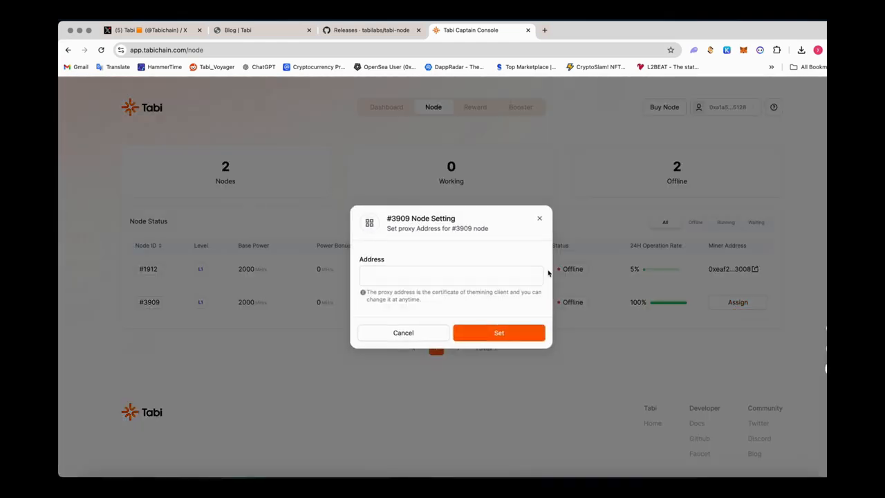
{"action": "left_click", "coordinate": [450, 276]}
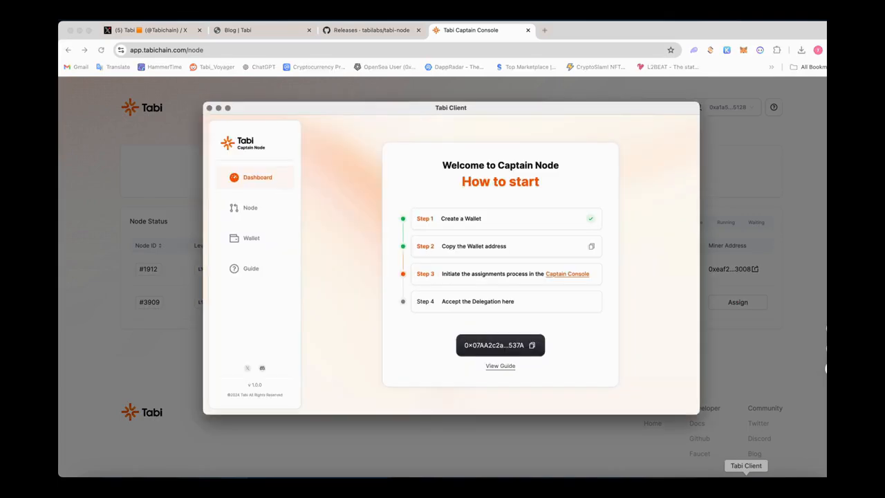
{"action": "mouse_move", "coordinate": [251, 210]}
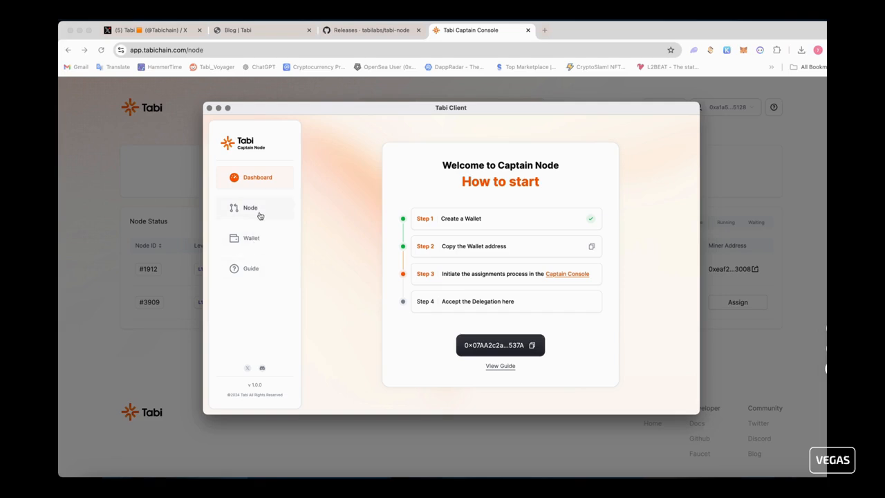
{"action": "left_click", "coordinate": [251, 238]}
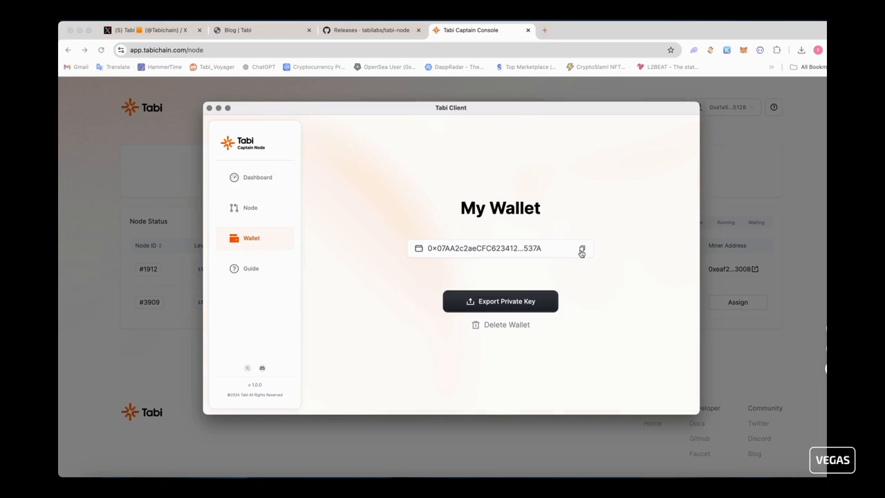
{"action": "left_click", "coordinate": [580, 249]}
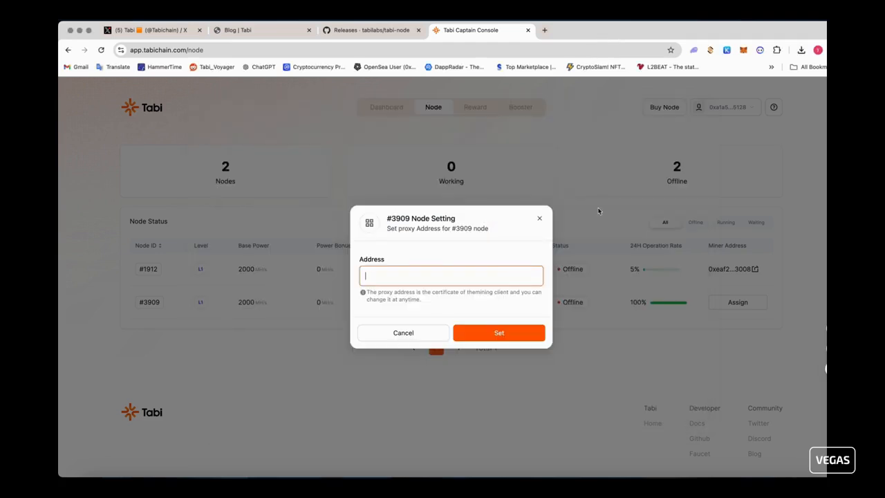
{"action": "mouse_move", "coordinate": [494, 276]}
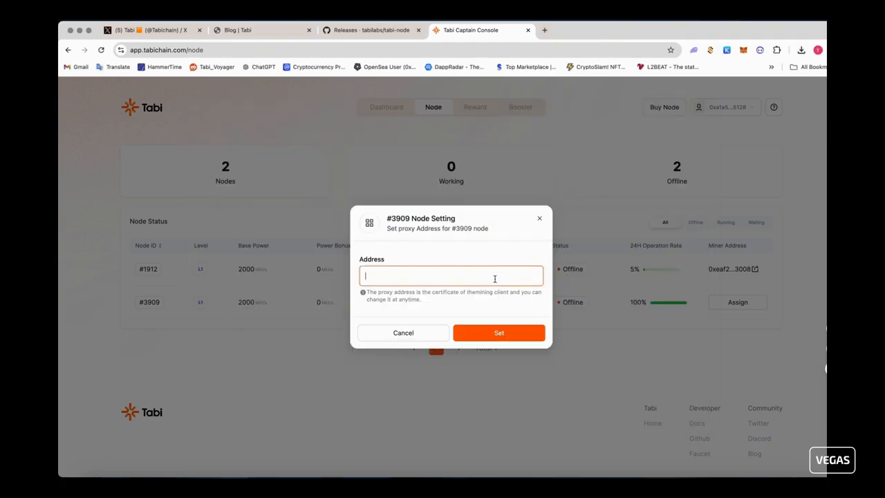
Set node #3909's miner address to 0x07AA2c2aeCFC623412e17553eaFb0403DAE6537A.
{"action": "type", "text": "0x07AA2c2aeCFC623412e17553eaFb0403DAE6537A"}
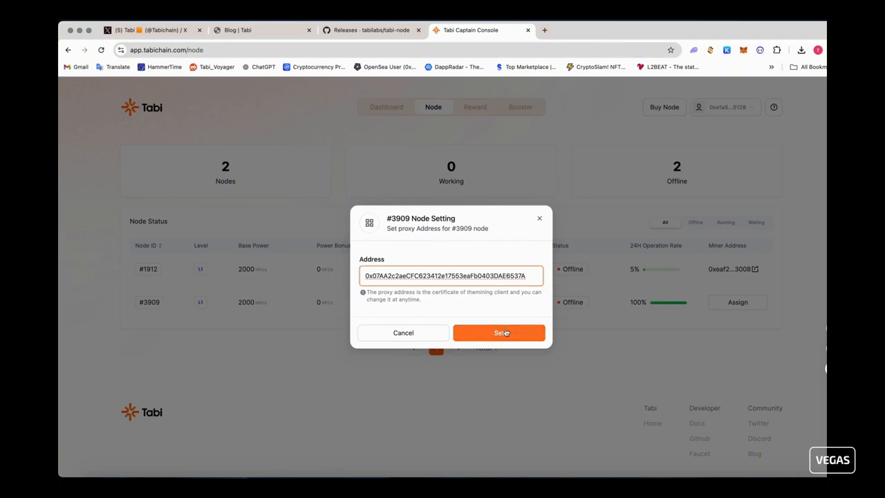
{"action": "left_click", "coordinate": [497, 332]}
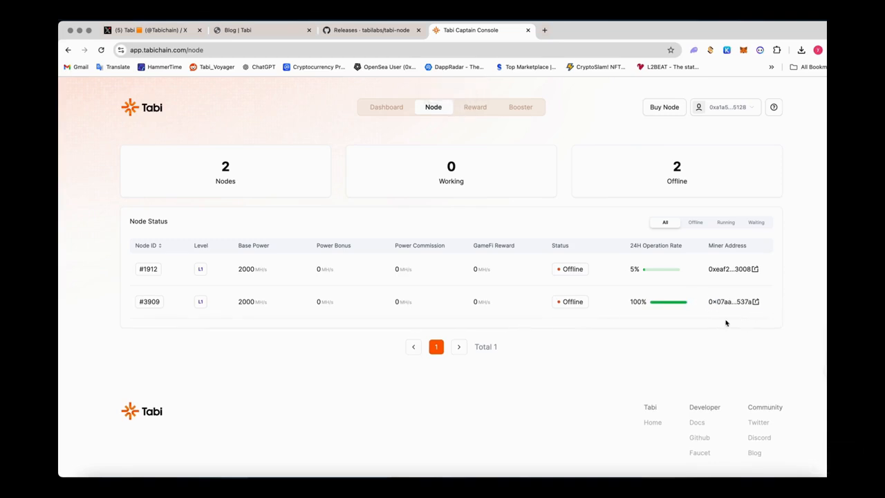
{"action": "mouse_move", "coordinate": [597, 321]}
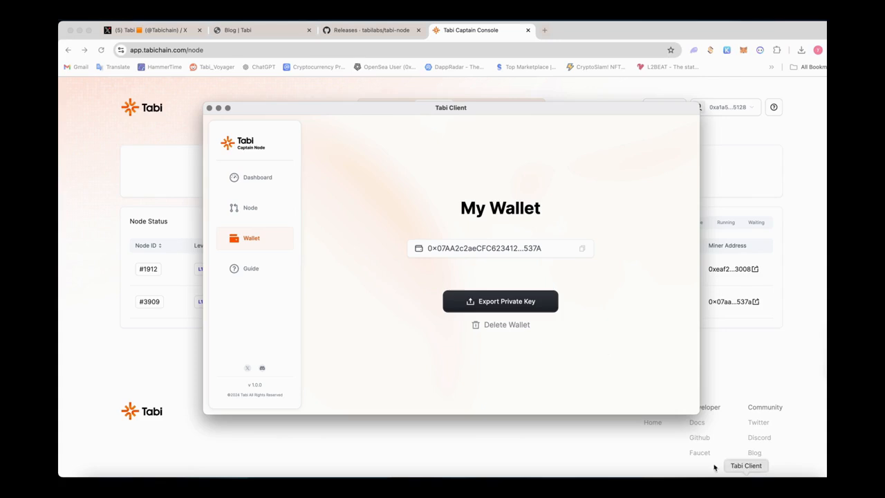
Accept node #3909's pending delegation in Tabi Client so the dashboard shows Online with one miner.
{"action": "left_click", "coordinate": [249, 207]}
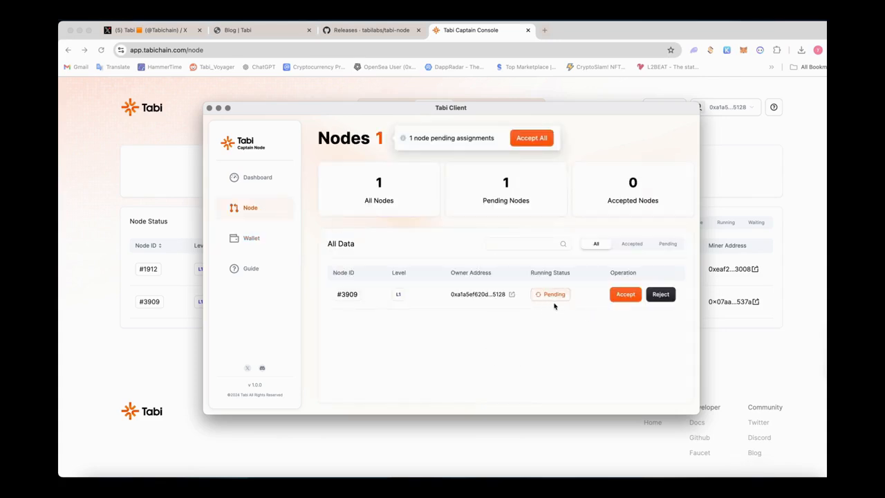
{"action": "mouse_move", "coordinate": [351, 306]}
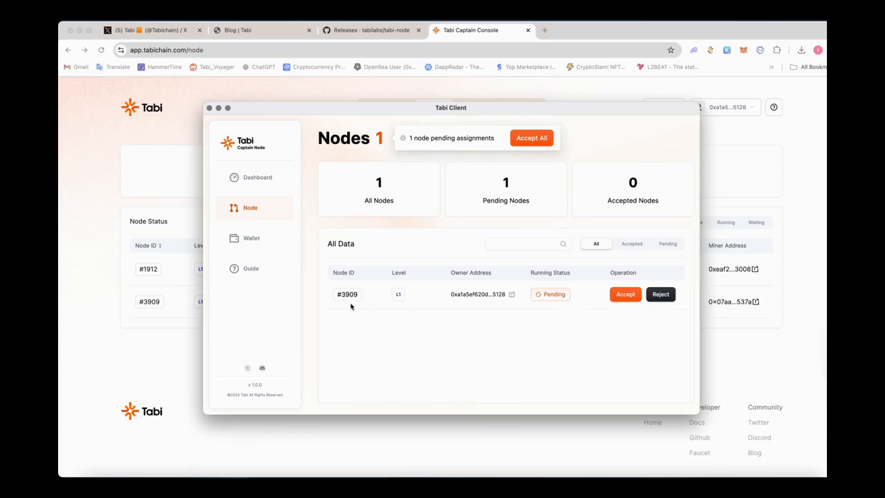
{"action": "mouse_move", "coordinate": [617, 323]}
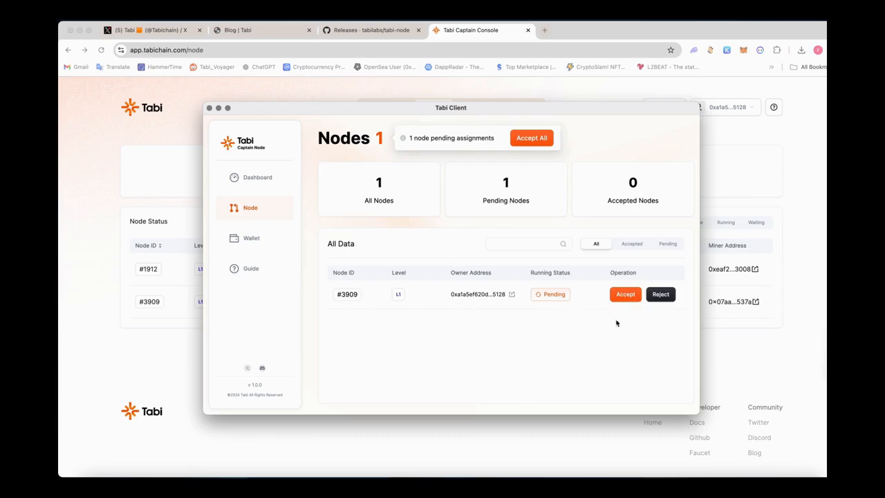
{"action": "left_click", "coordinate": [625, 293]}
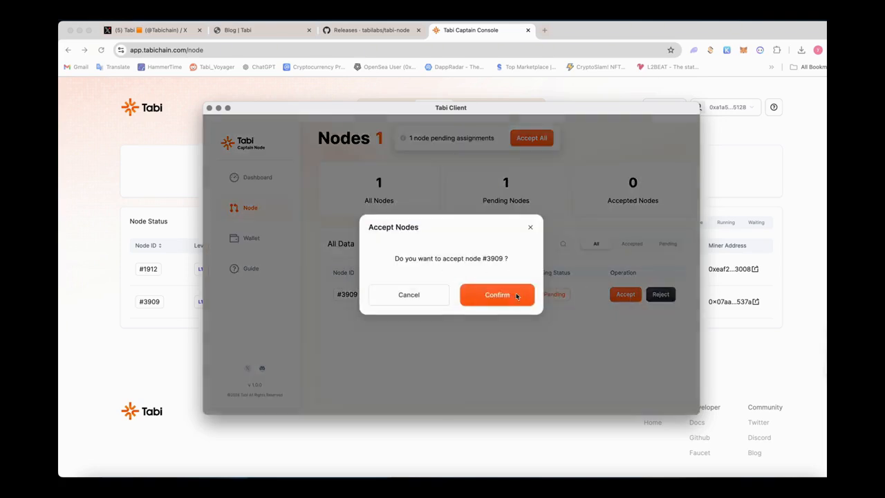
{"action": "left_click", "coordinate": [497, 294]}
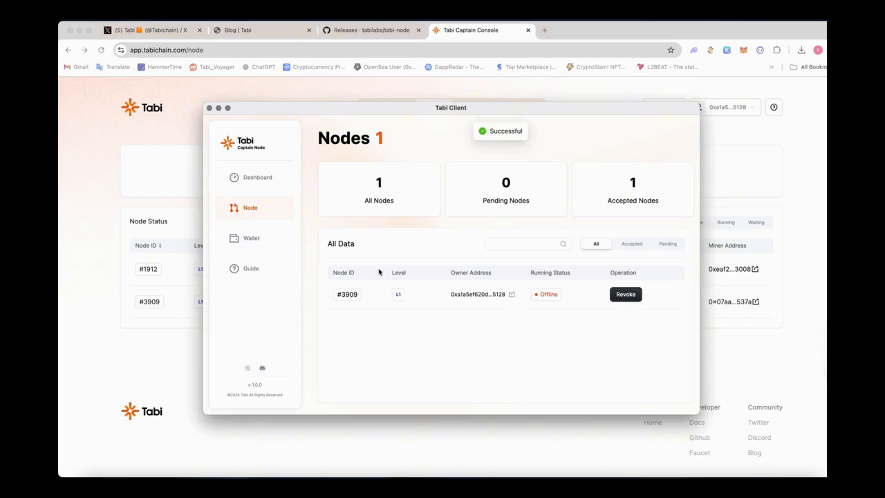
{"action": "left_click", "coordinate": [256, 177]}
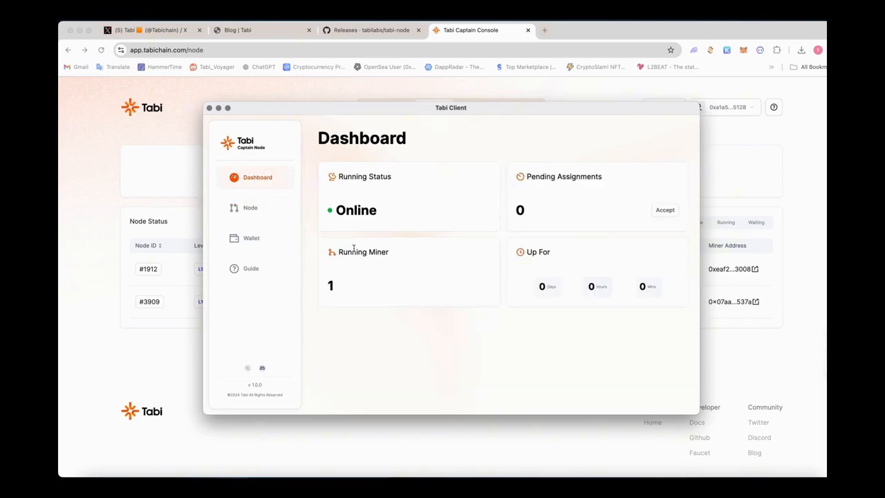
Confirm #3909 listed as Running, then view the console dashboard with one of two nodes working at 50%.
{"action": "left_click", "coordinate": [250, 207]}
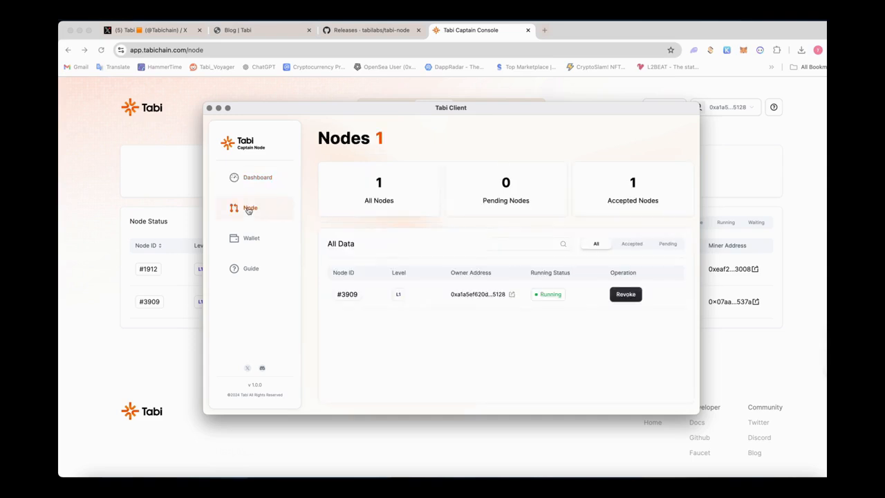
{"action": "mouse_move", "coordinate": [455, 237]}
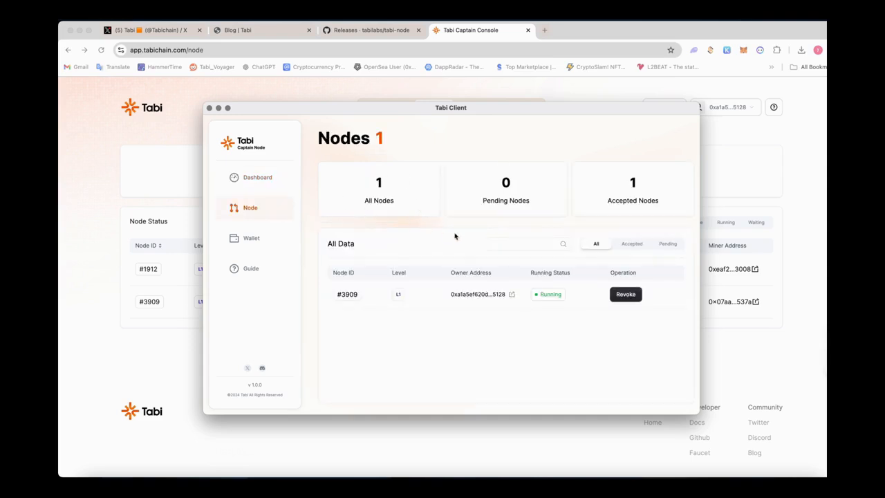
{"action": "mouse_move", "coordinate": [564, 309]}
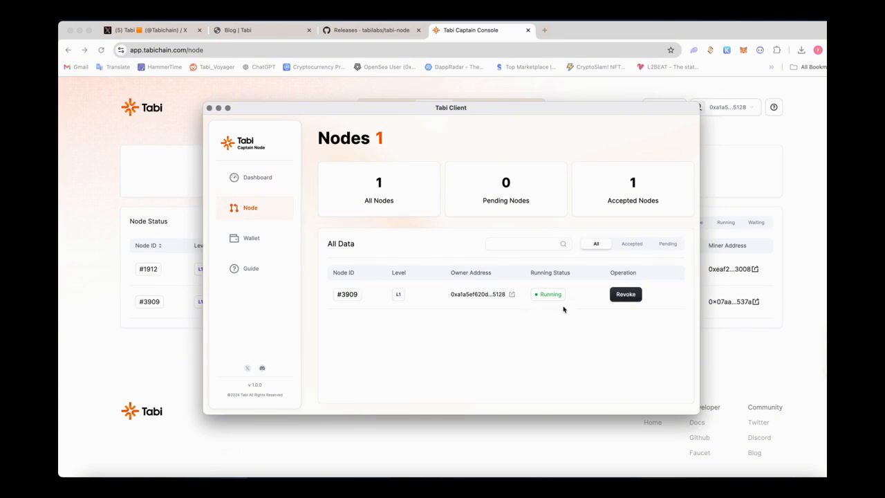
{"action": "mouse_move", "coordinate": [282, 221]}
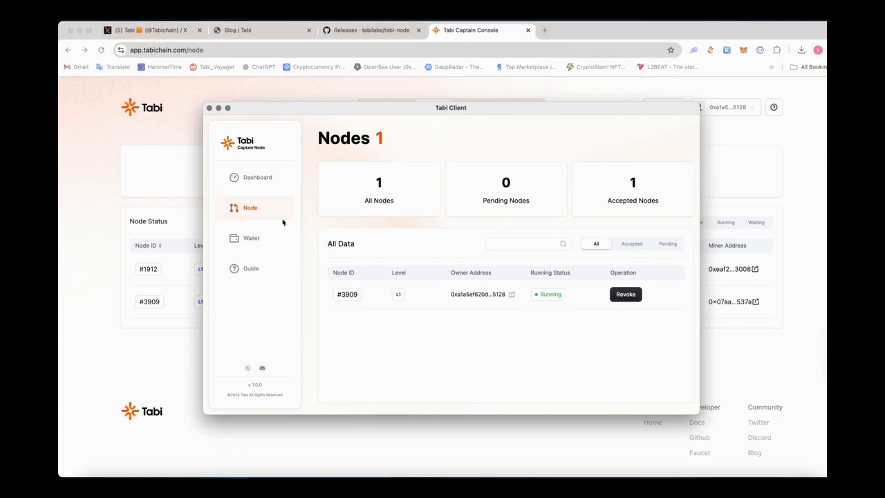
{"action": "left_click", "coordinate": [257, 177]}
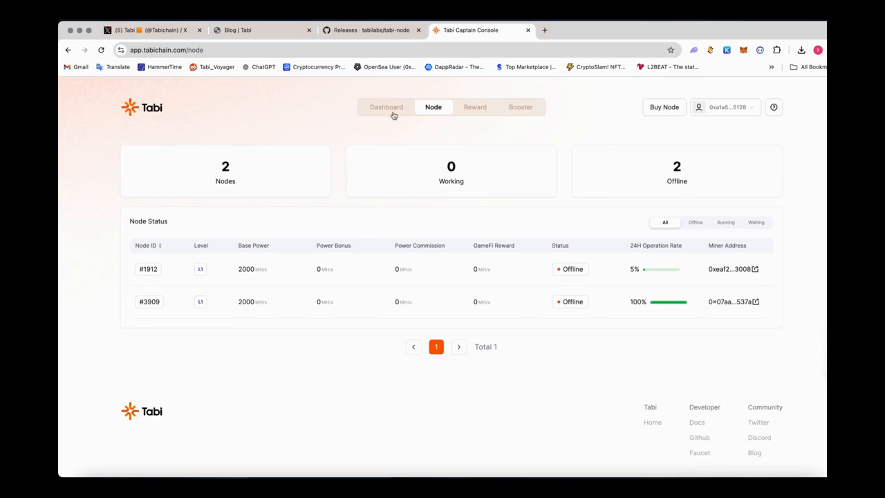
{"action": "left_click", "coordinate": [387, 108]}
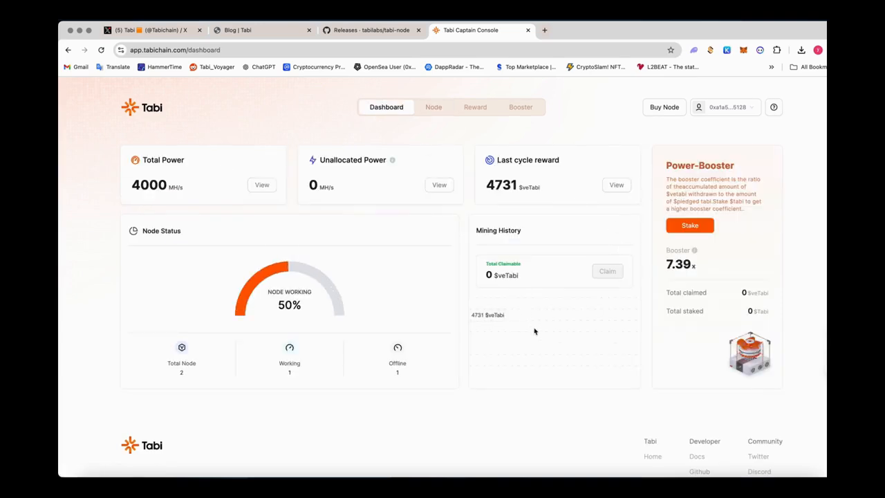